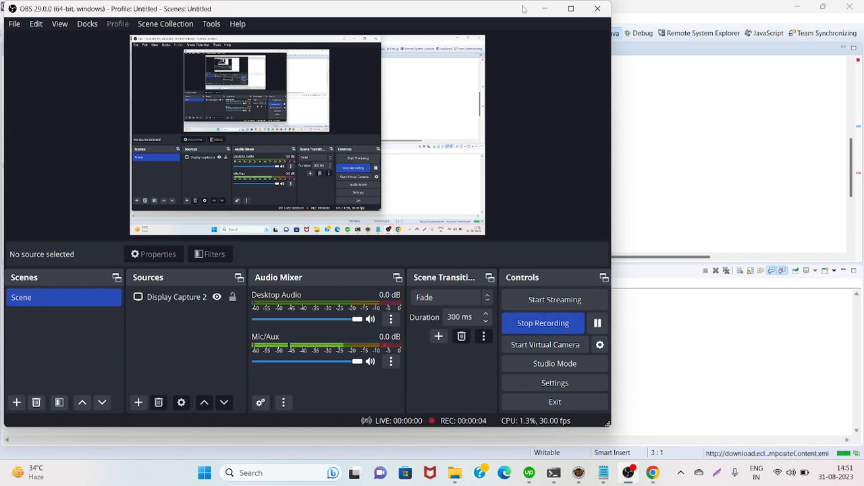
mouse_move(547, 9)
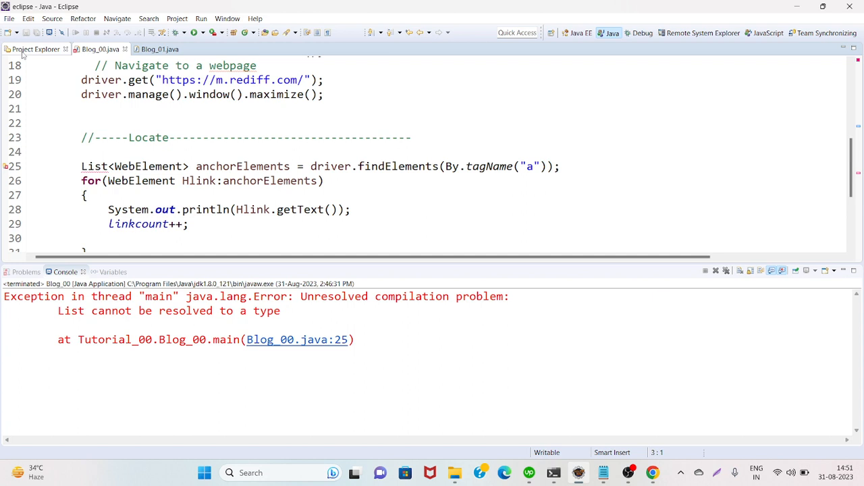
left_click(35, 49)
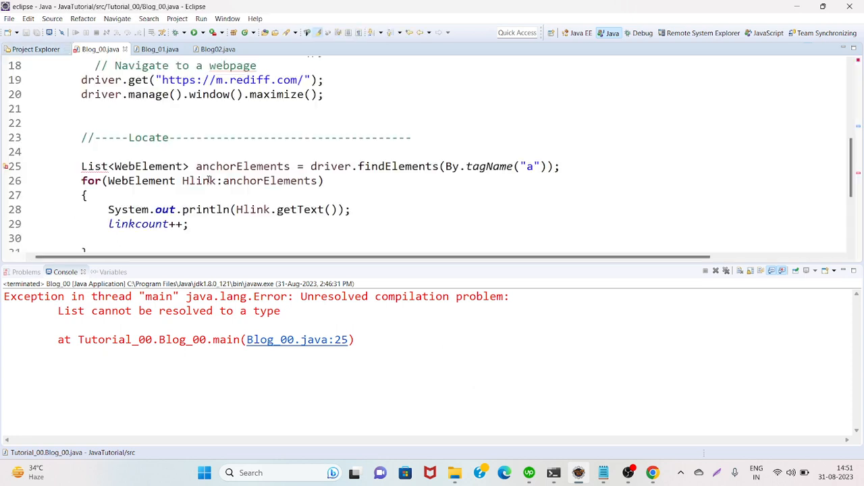
left_click(94, 166)
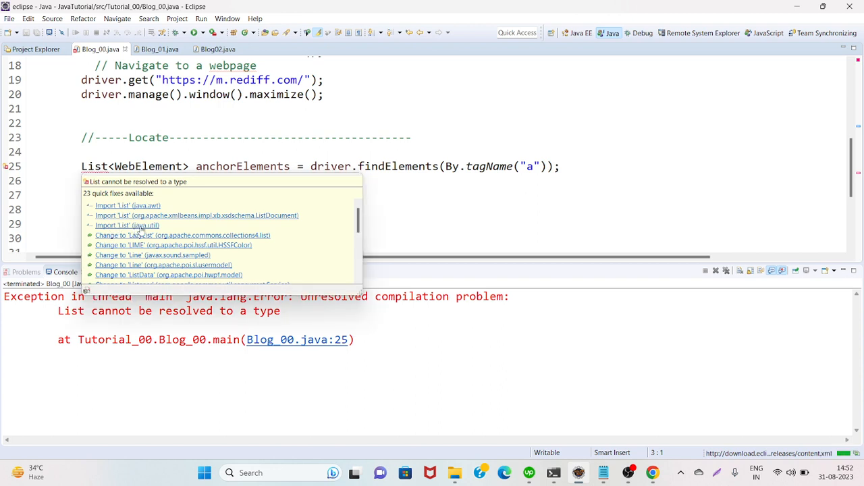
mouse_move(140, 235)
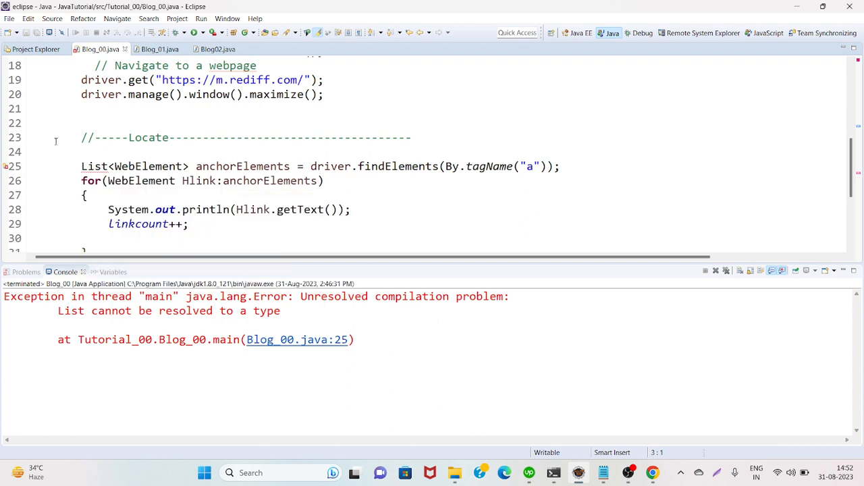
mouse_move(35, 49)
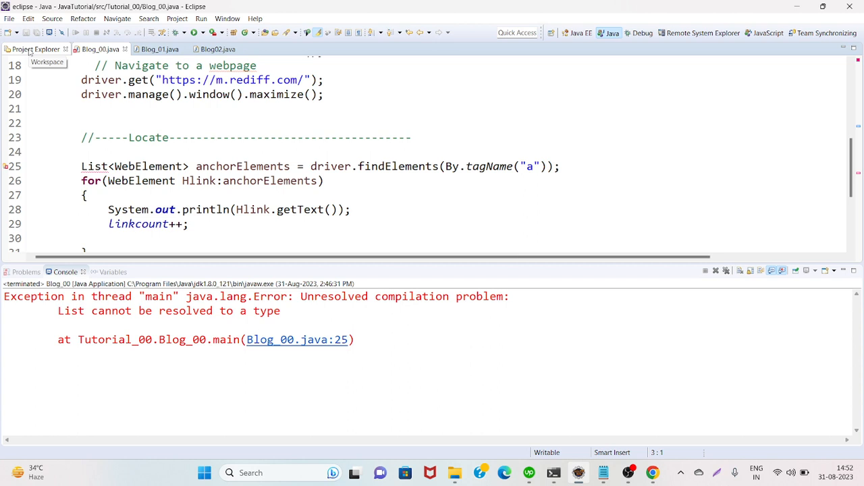
From Project Explorer, open JavaTutorial's Properties and reach the workspace Save Actions settings
left_click(37, 49)
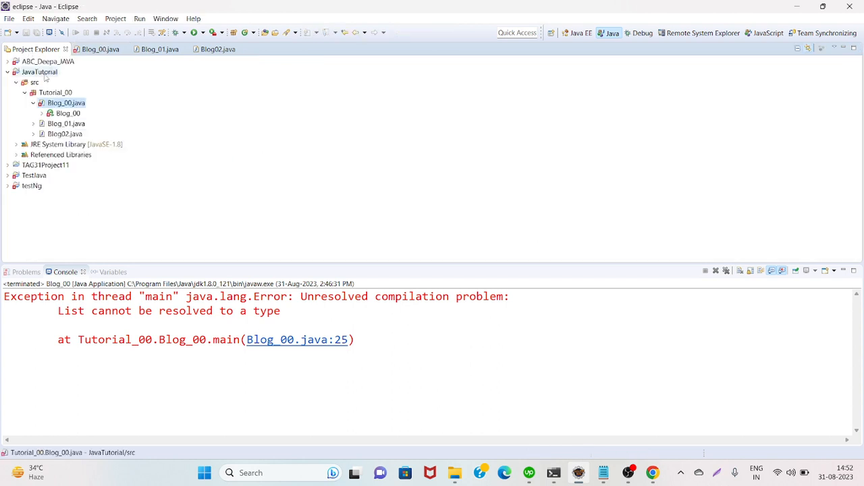
right_click(39, 72)
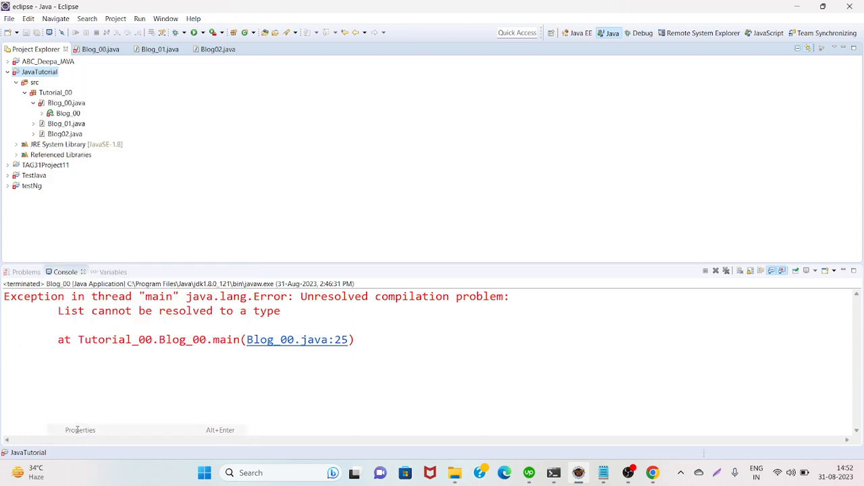
left_click(80, 430)
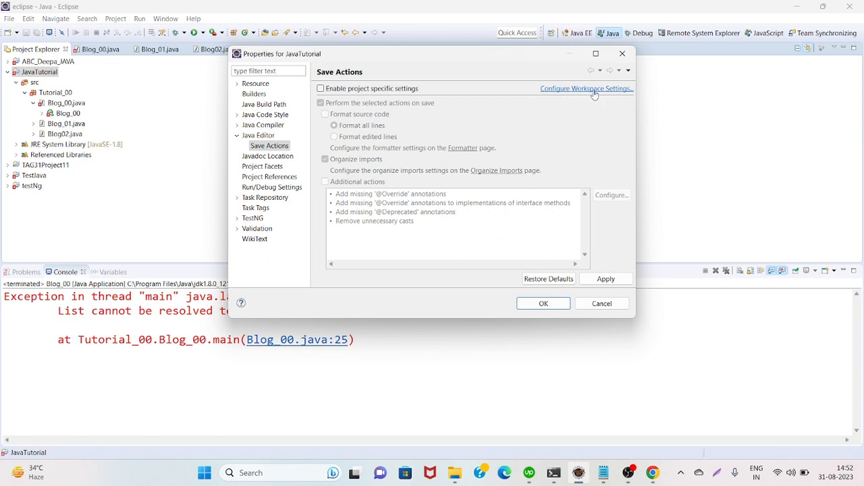
left_click(585, 88)
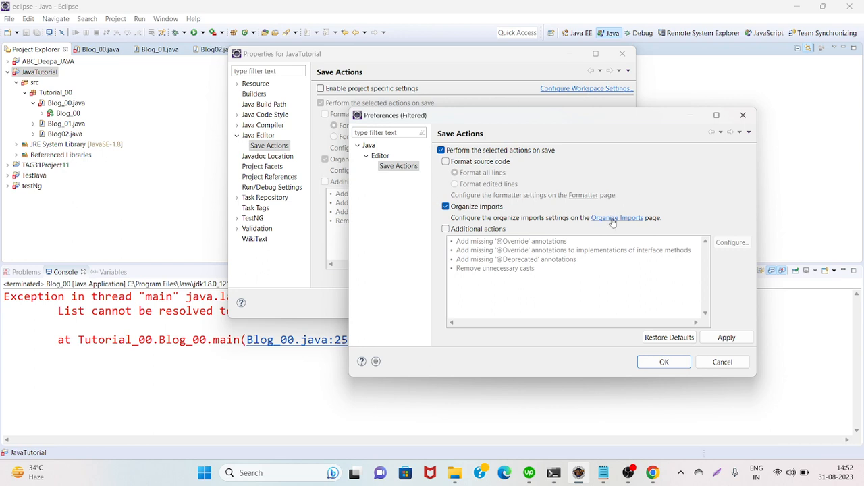
Open Organize Imports, select the java group, cancel the Import file chooser, and start a new group
left_click(616, 217)
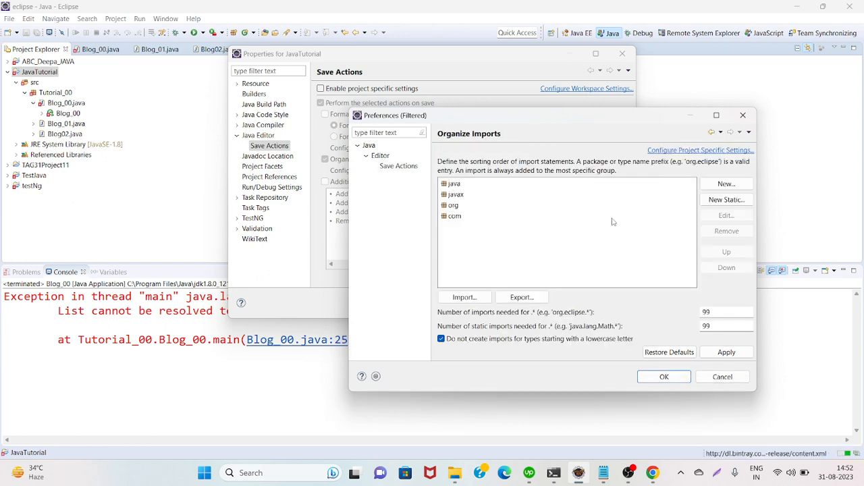
left_click(455, 215)
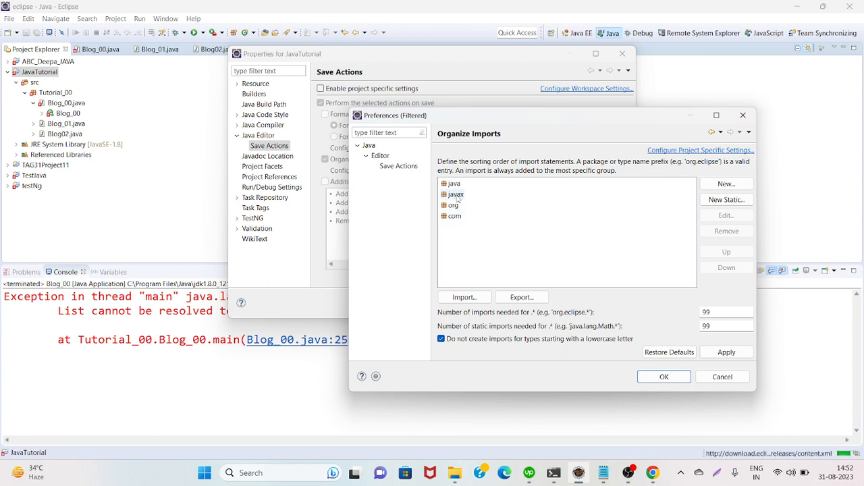
left_click(454, 184)
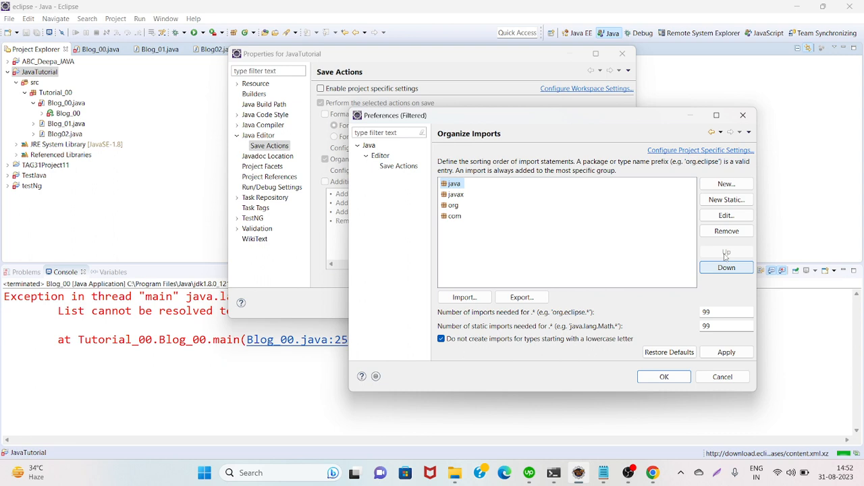
mouse_move(735, 280)
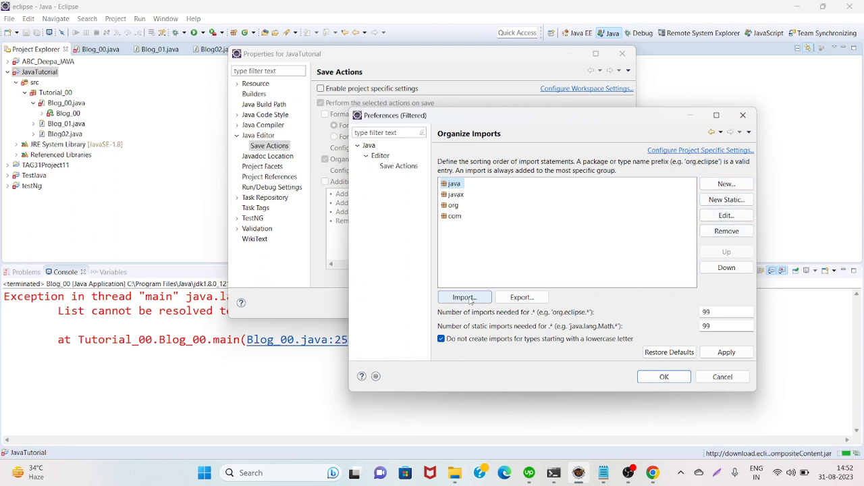
left_click(464, 297)
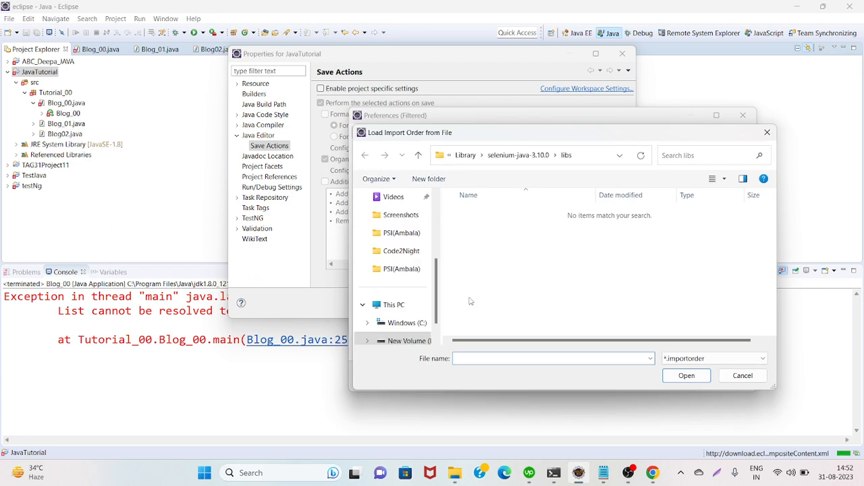
left_click(741, 375)
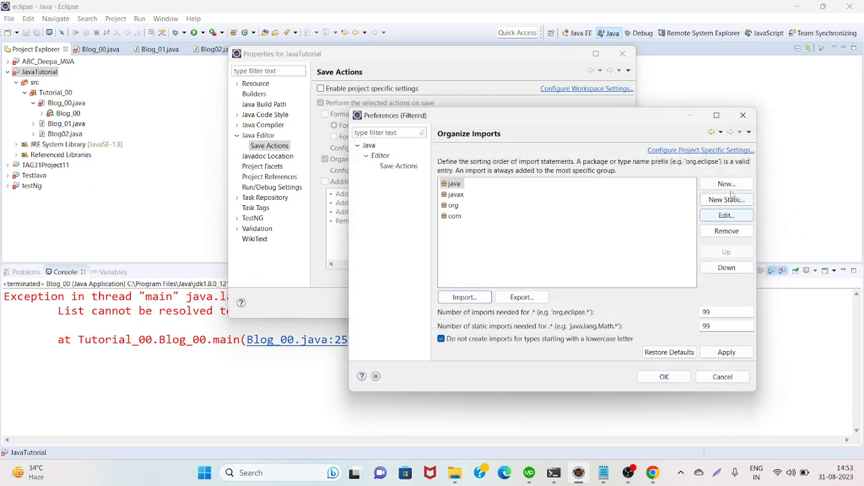
left_click(726, 183)
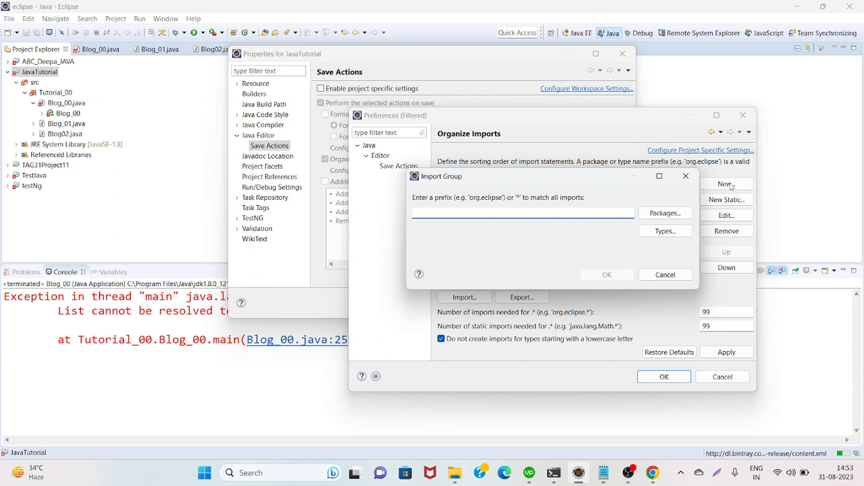
Browse Packages and Types without choosing, then cancel the new import group
left_click(523, 212)
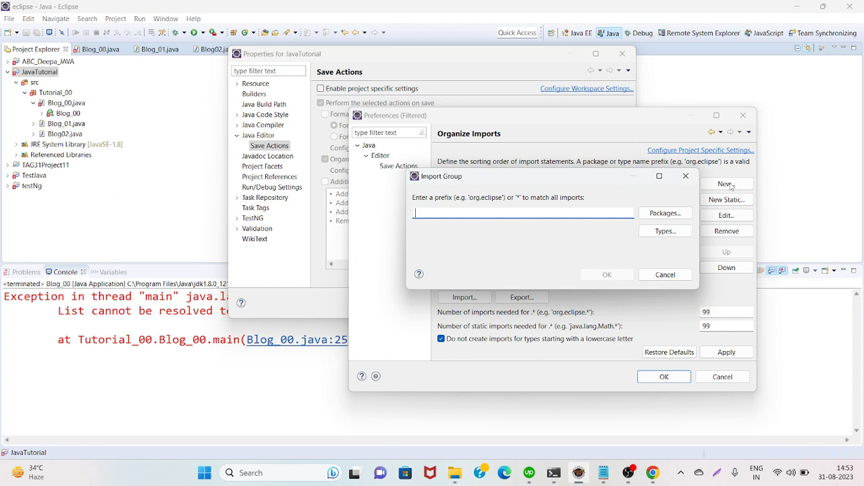
left_click(664, 212)
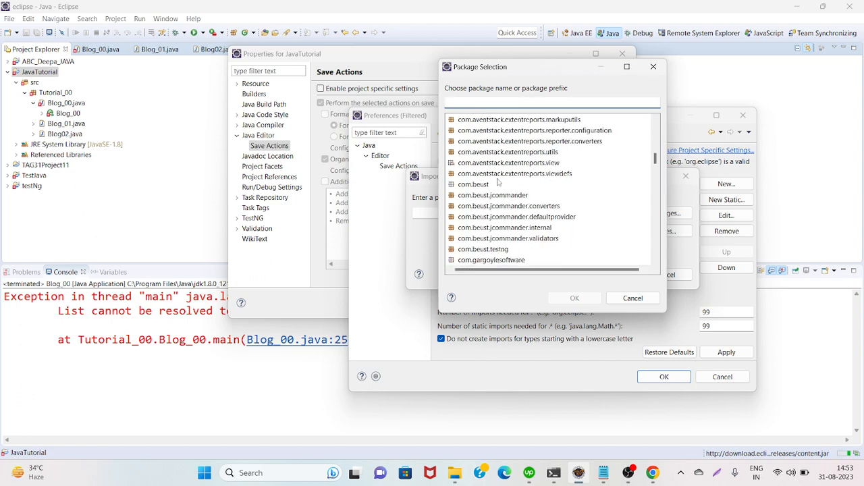
scroll("down", 3)
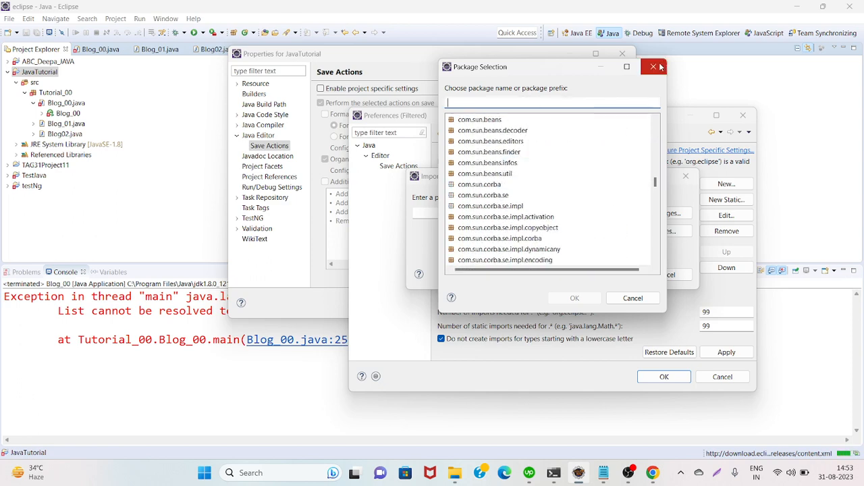
left_click(652, 67)
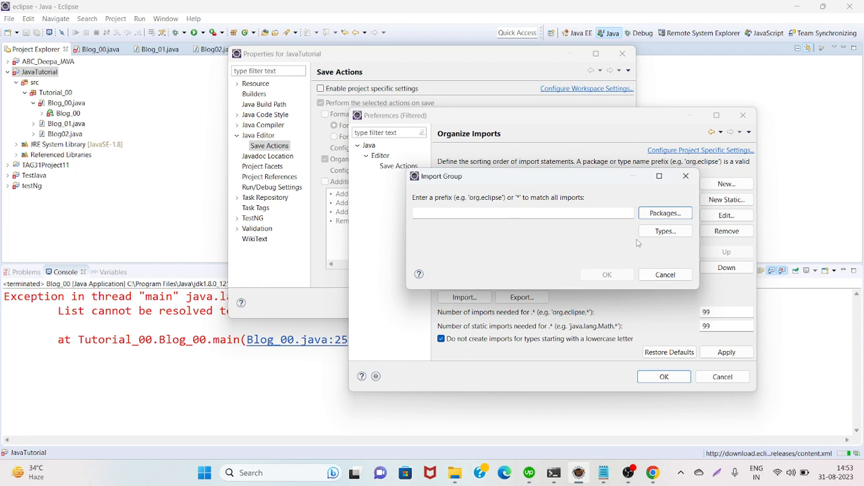
left_click(664, 231)
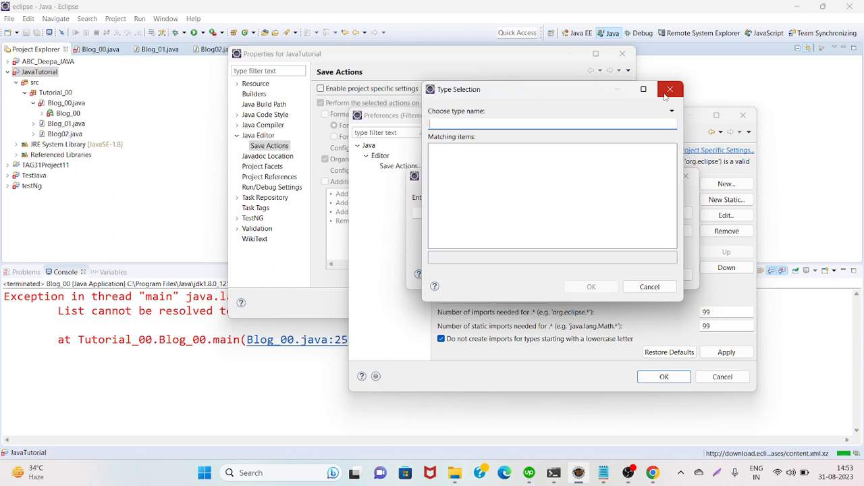
left_click(669, 89)
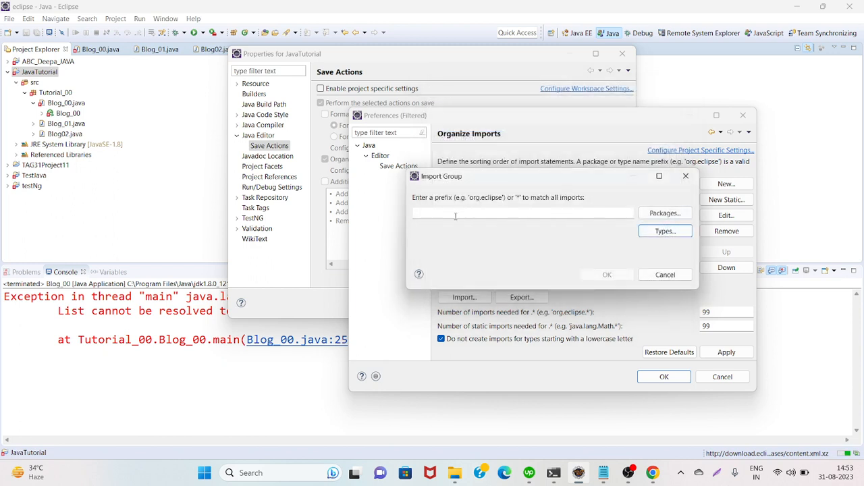
left_click(607, 274)
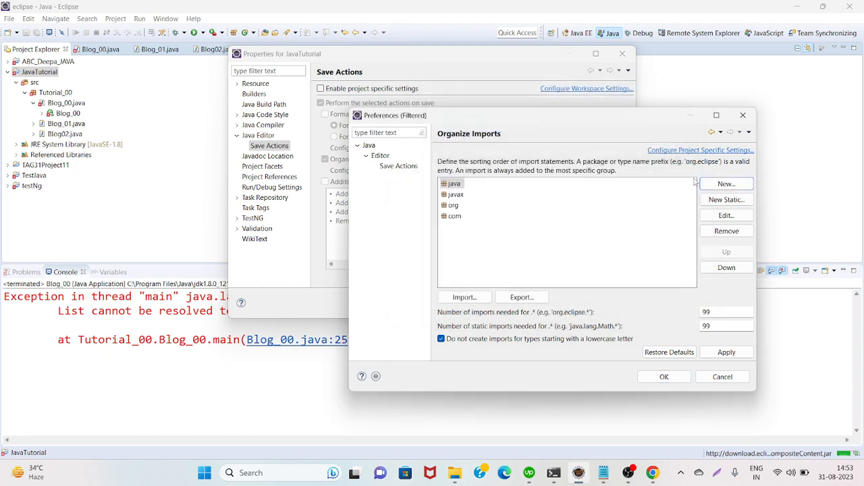
Try changing the java group prefix to java.util, cancel, and reopen the group editor
left_click(453, 183)
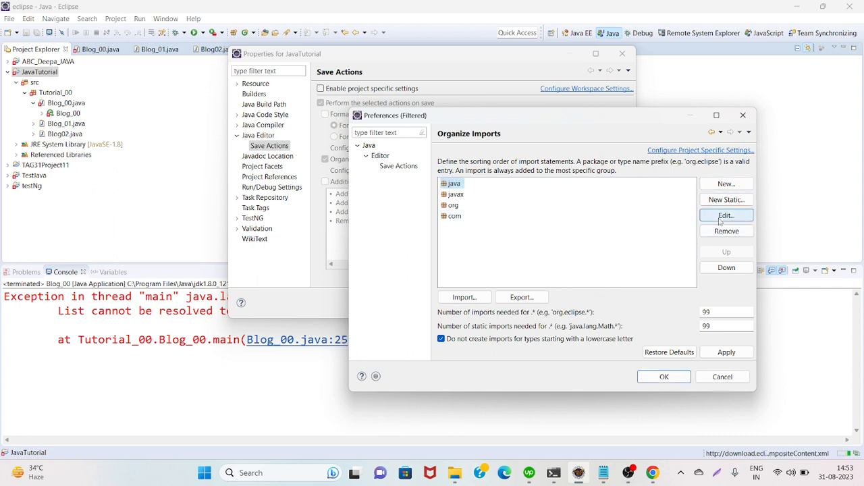
left_click(725, 215)
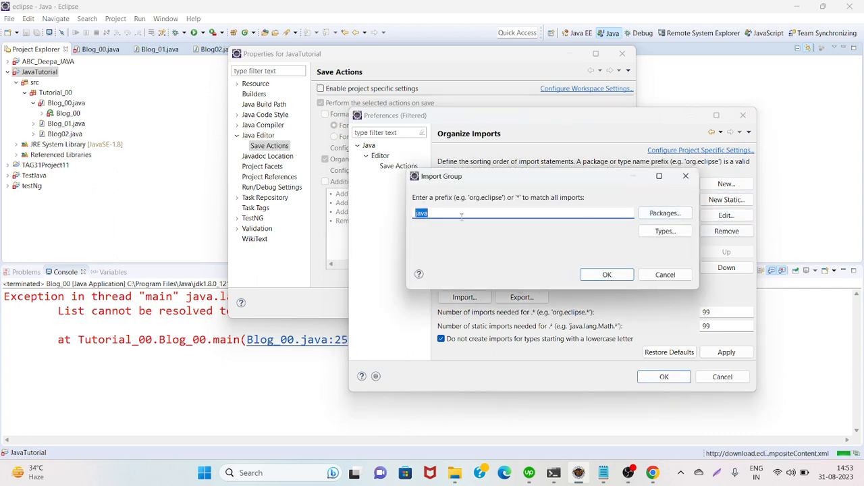
type(".")
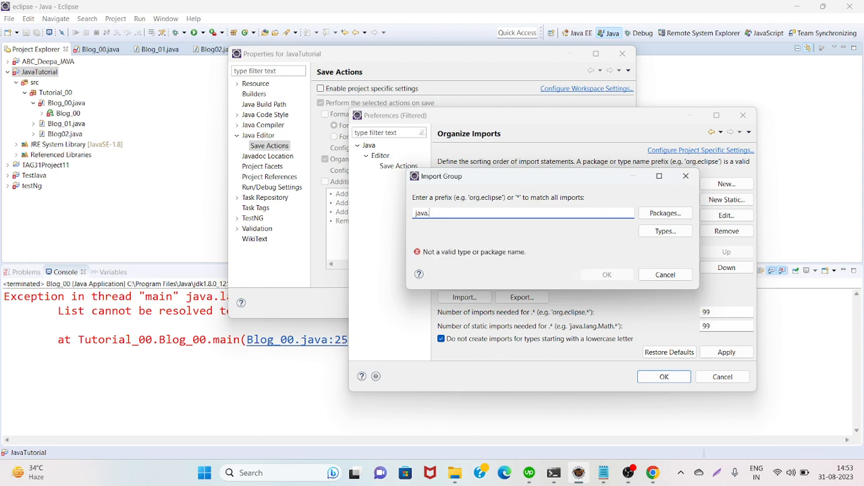
type("util")
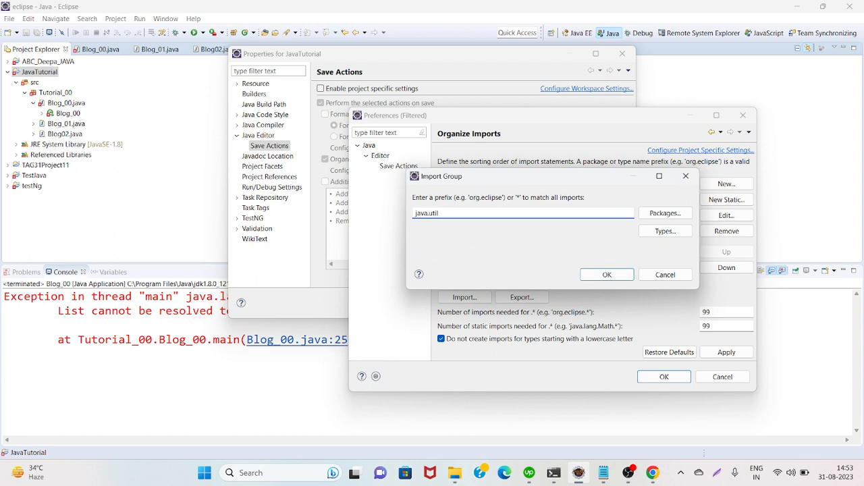
left_click(664, 213)
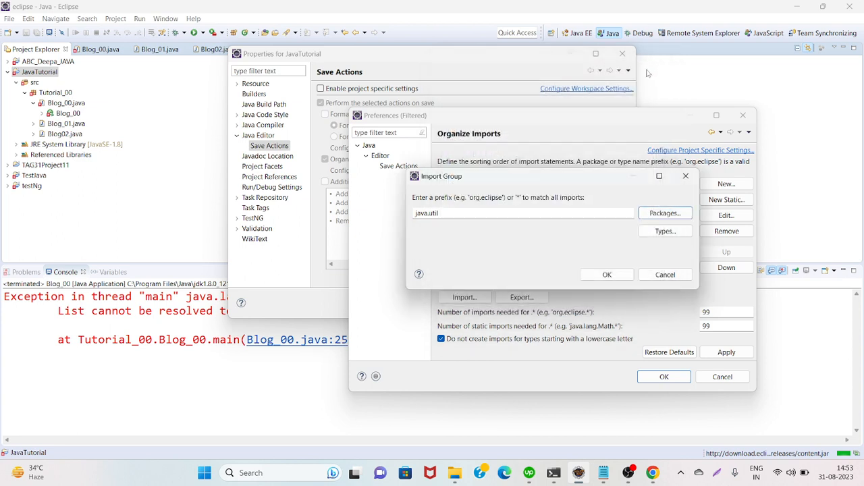
left_click(605, 274)
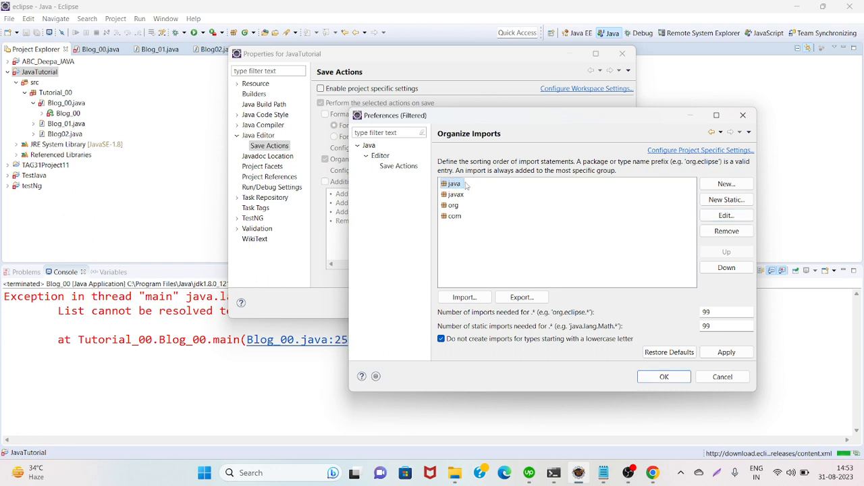
mouse_move(553, 189)
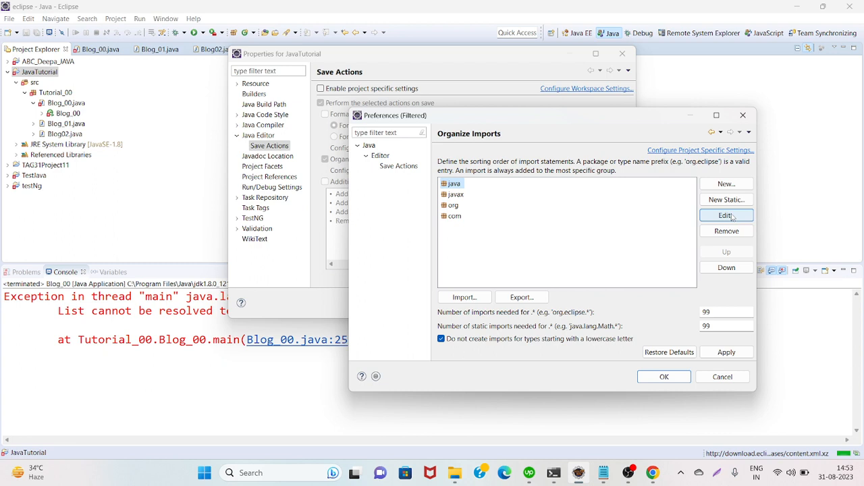
left_click(726, 214)
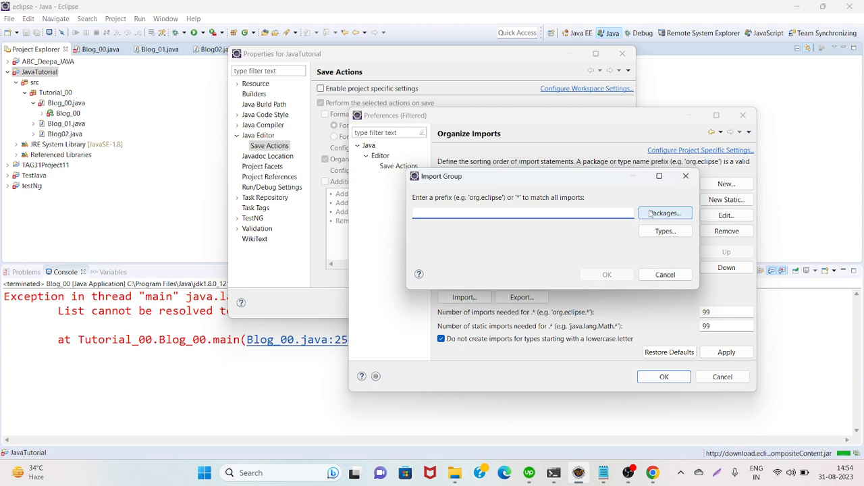
Set the java group prefix to java.util, picking it from the Packages list and confirming
type("java")
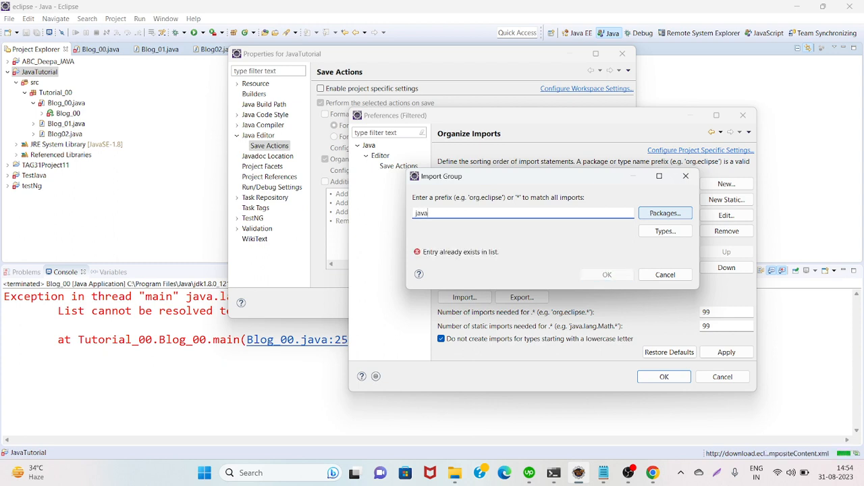
left_click(664, 274)
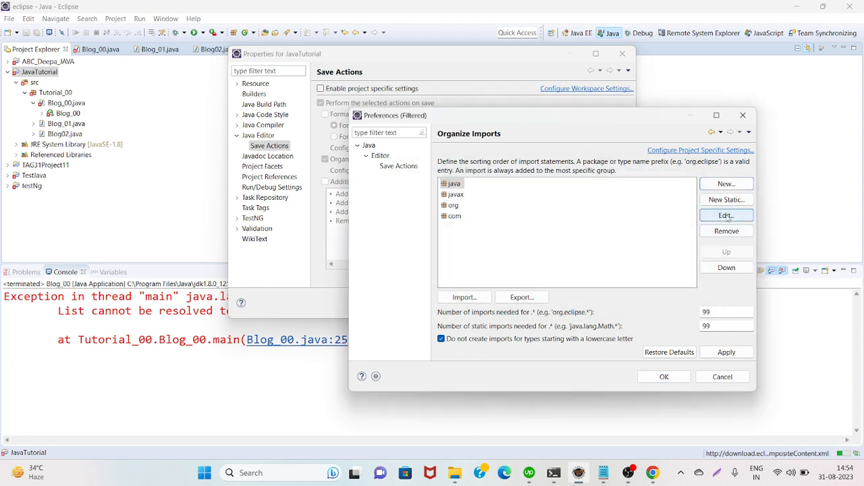
left_click(726, 215)
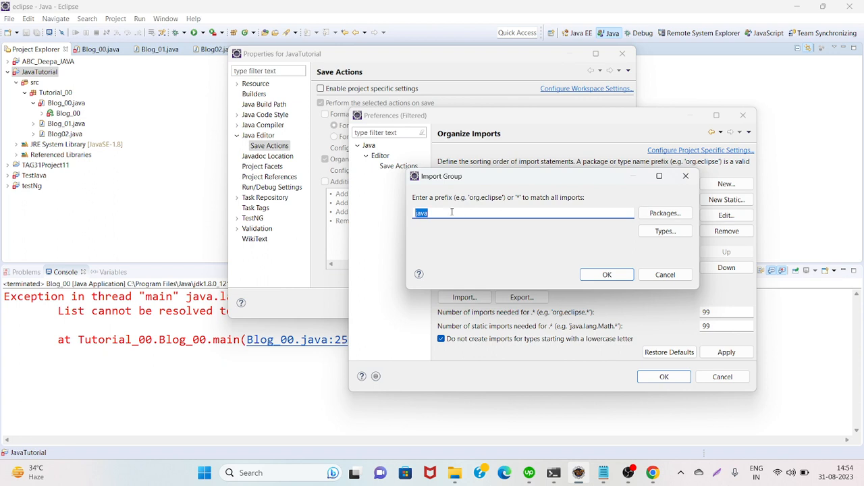
type(".ut")
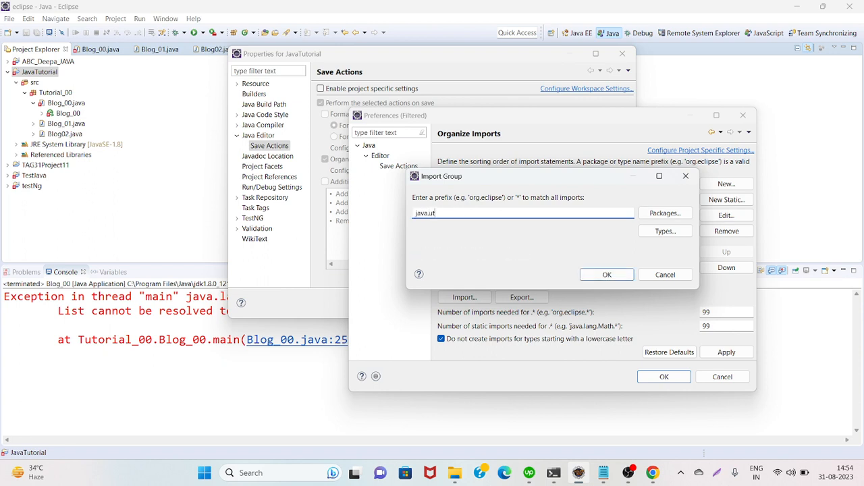
type("l")
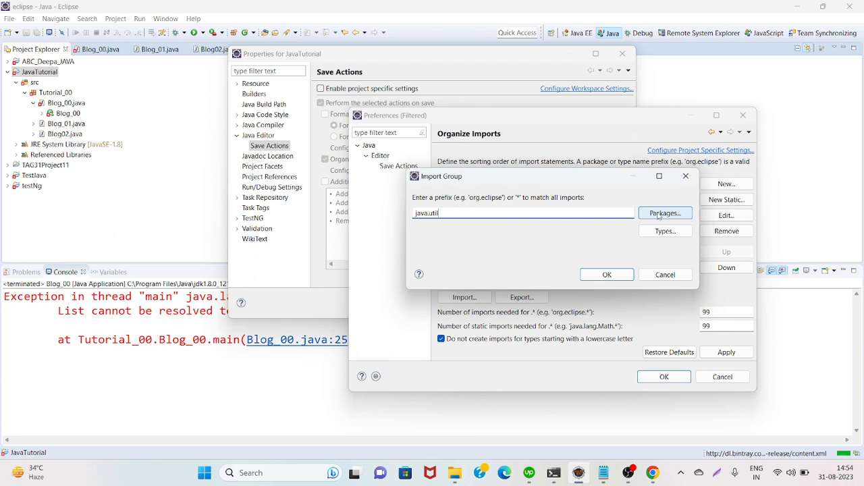
left_click(665, 212)
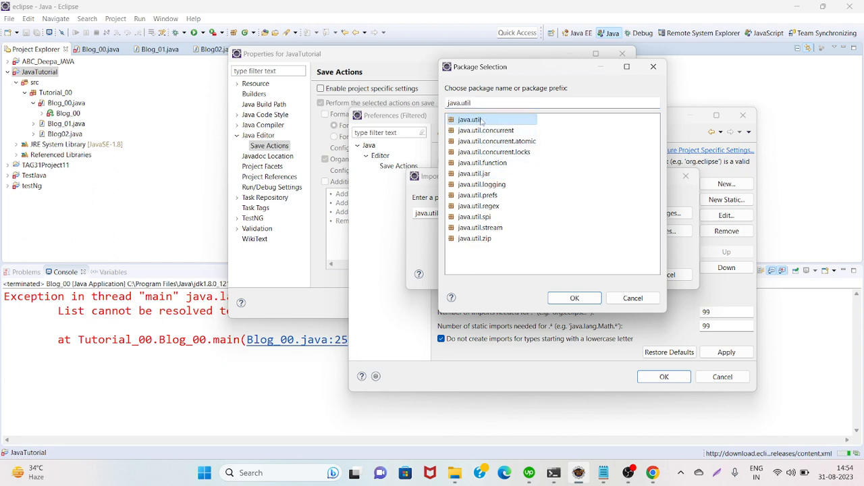
left_click(574, 298)
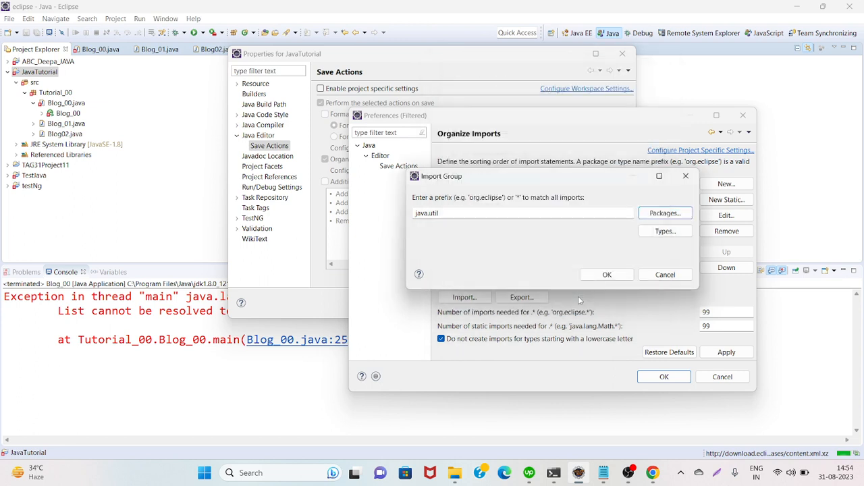
left_click(606, 274)
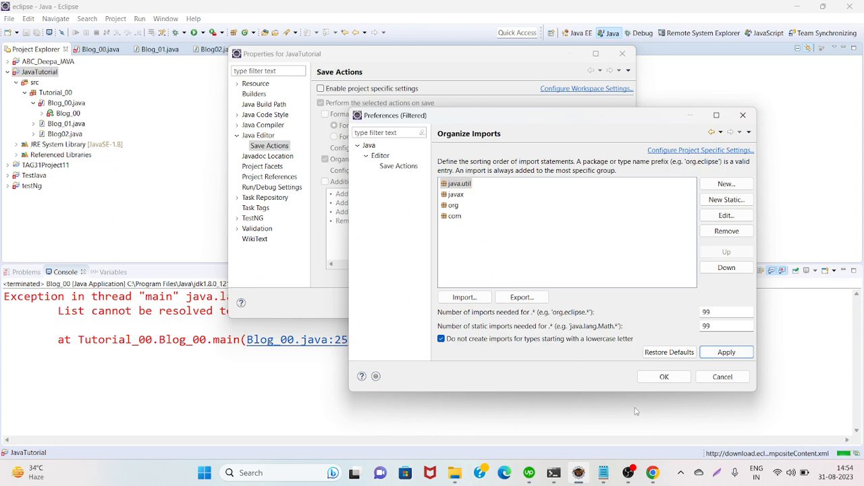
Apply the import order, close Preferences and Properties, and open Blog_00.java
left_click(743, 114)
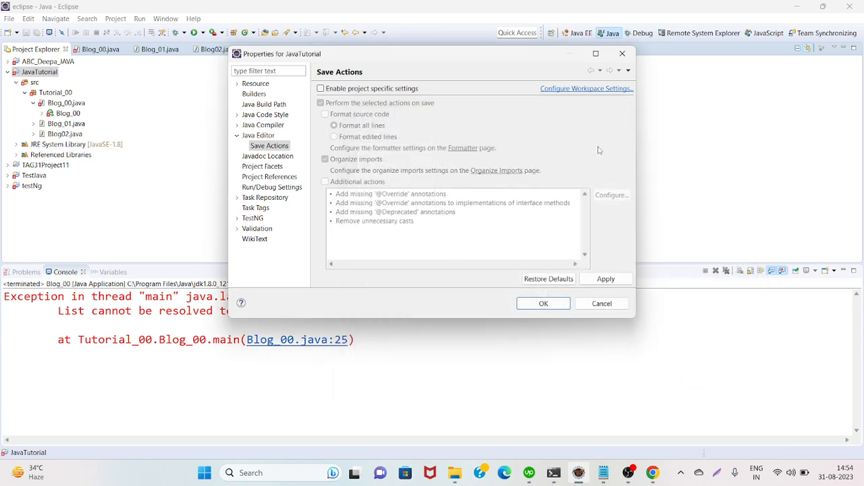
left_click(601, 303)
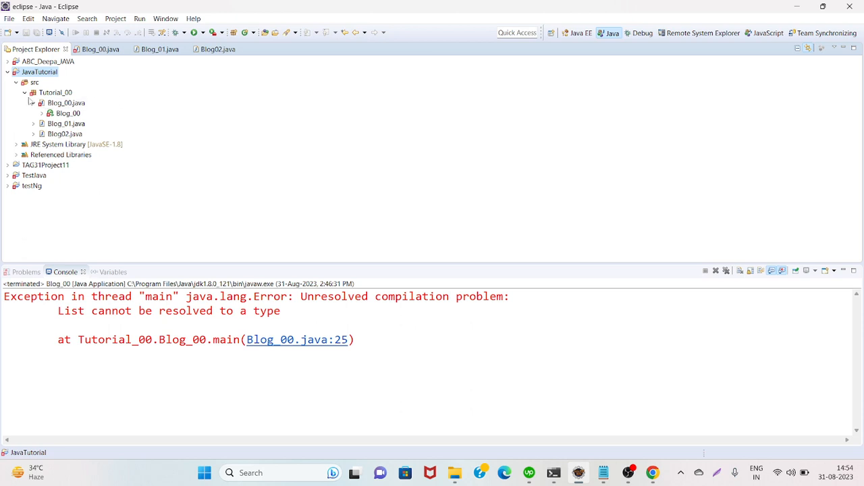
left_click(68, 113)
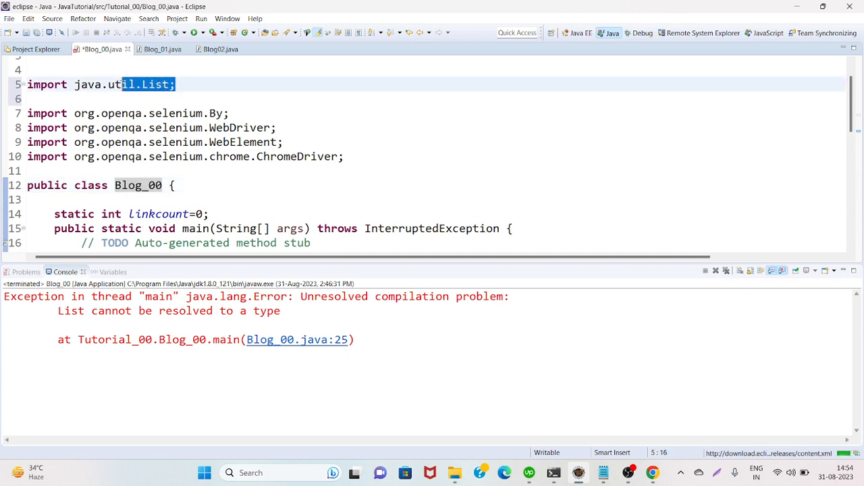
Scroll Blog_00.java down to the for loop, click inside it, then bring OBS Studio forward
scroll("down", 3)
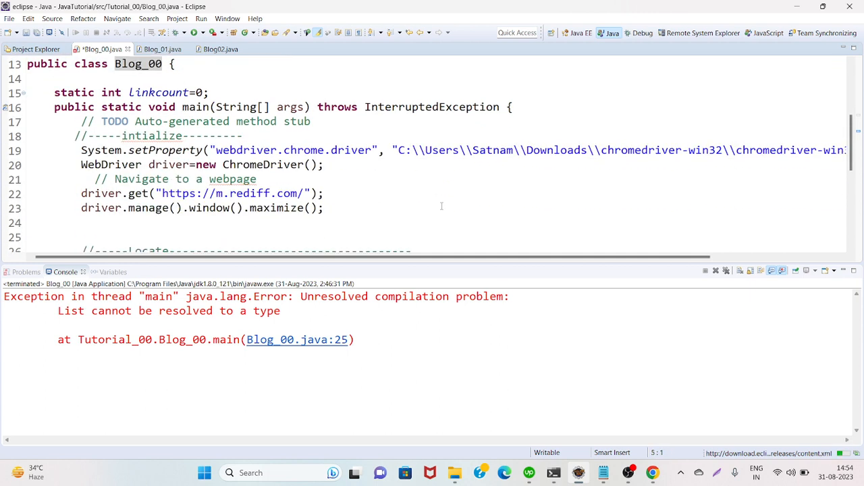
scroll("down", 3)
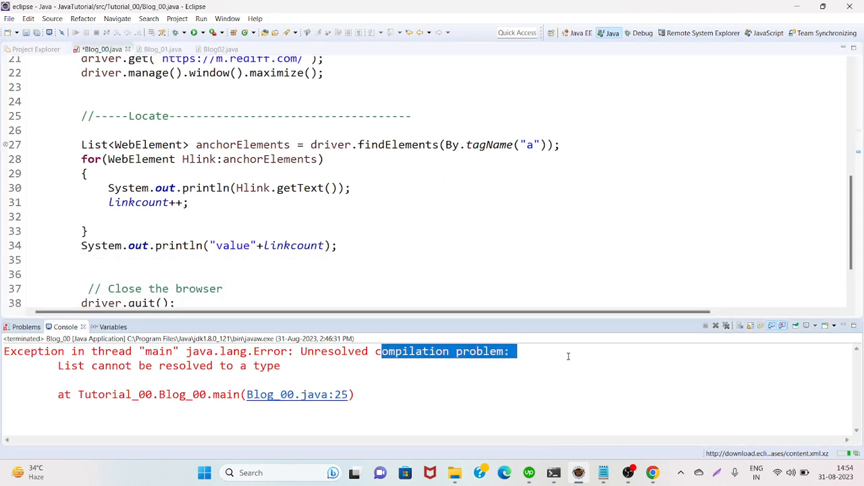
left_click(108, 216)
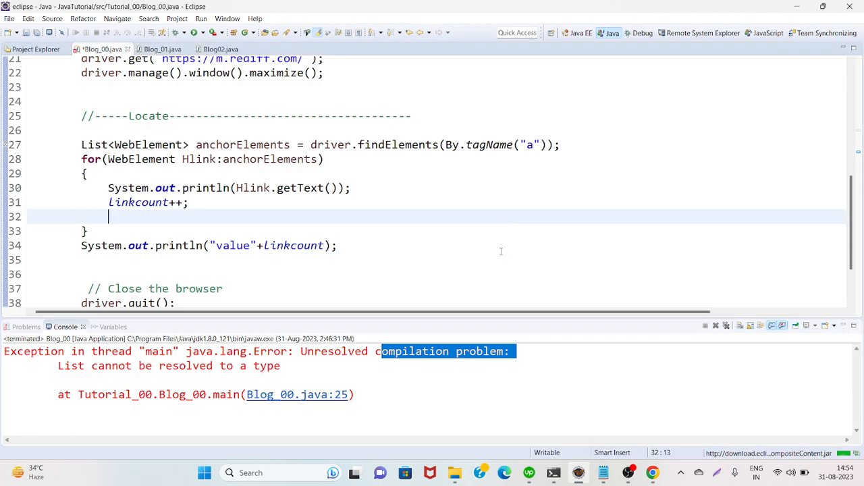
mouse_move(488, 223)
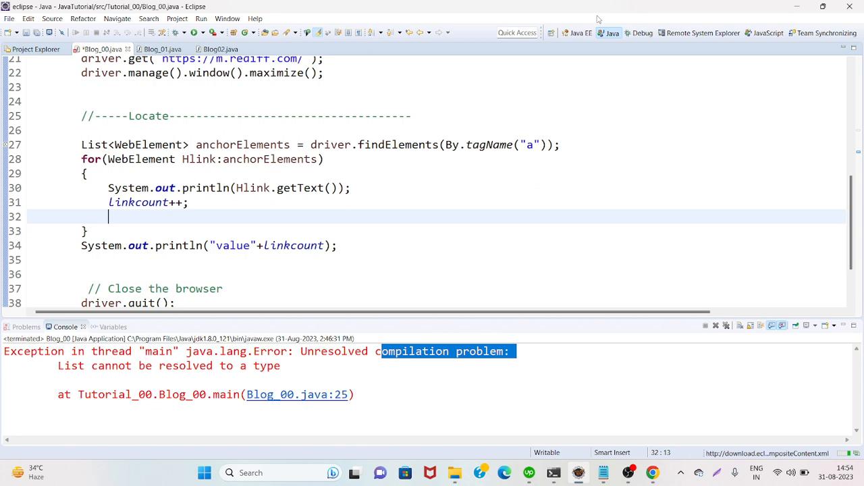
left_click(627, 473)
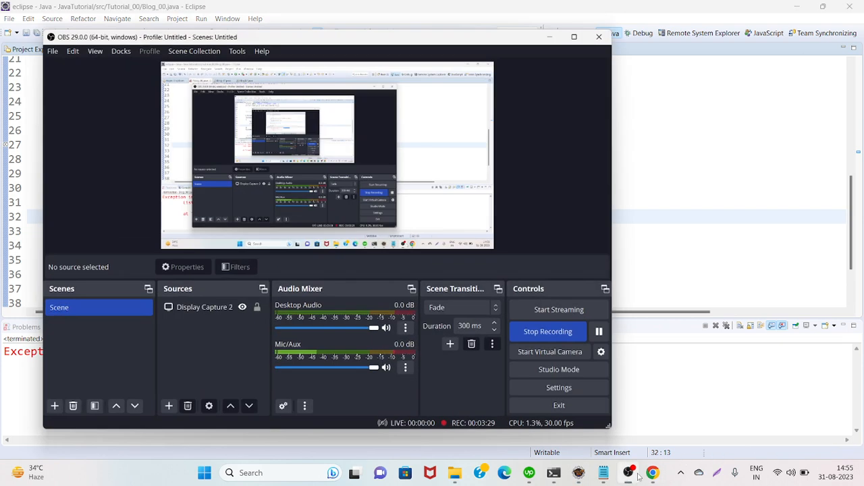